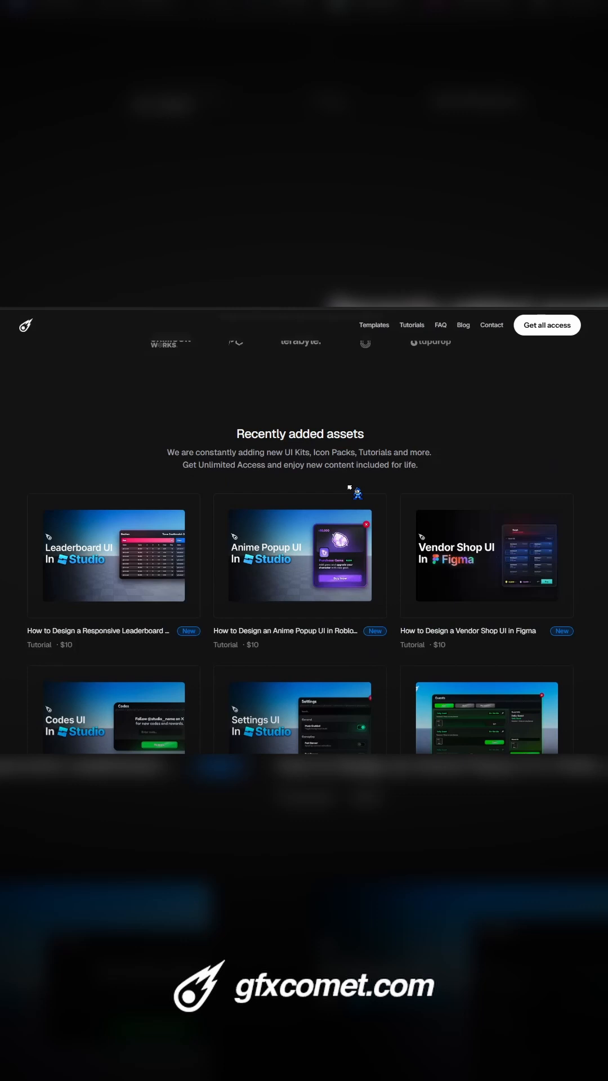
Step: View the Responsive Leaderboard UI tutorial page, then browse the Tutorials catalog with its $39 bundle
{"action": "scroll", "scroll_direction": "down", "scroll_amount": 3}
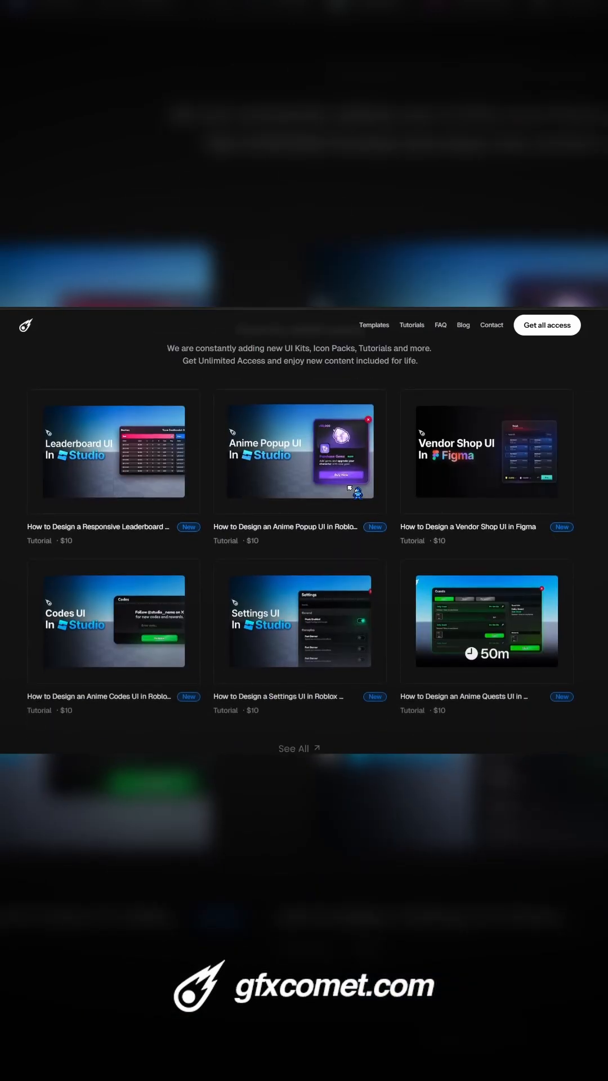
{"action": "left_click", "coordinate": [114, 454]}
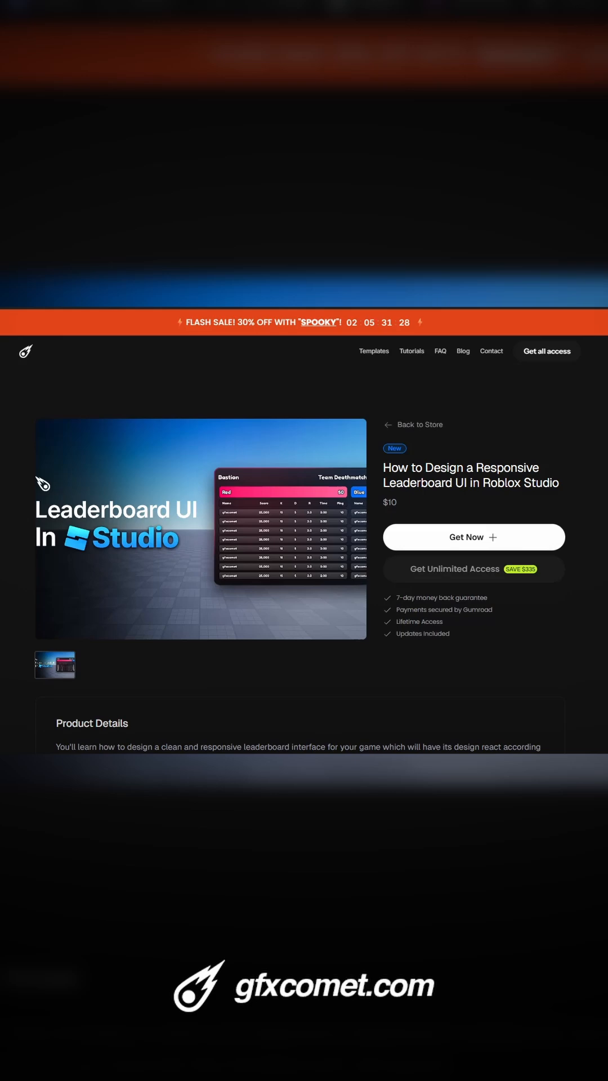
{"action": "left_click", "coordinate": [411, 350]}
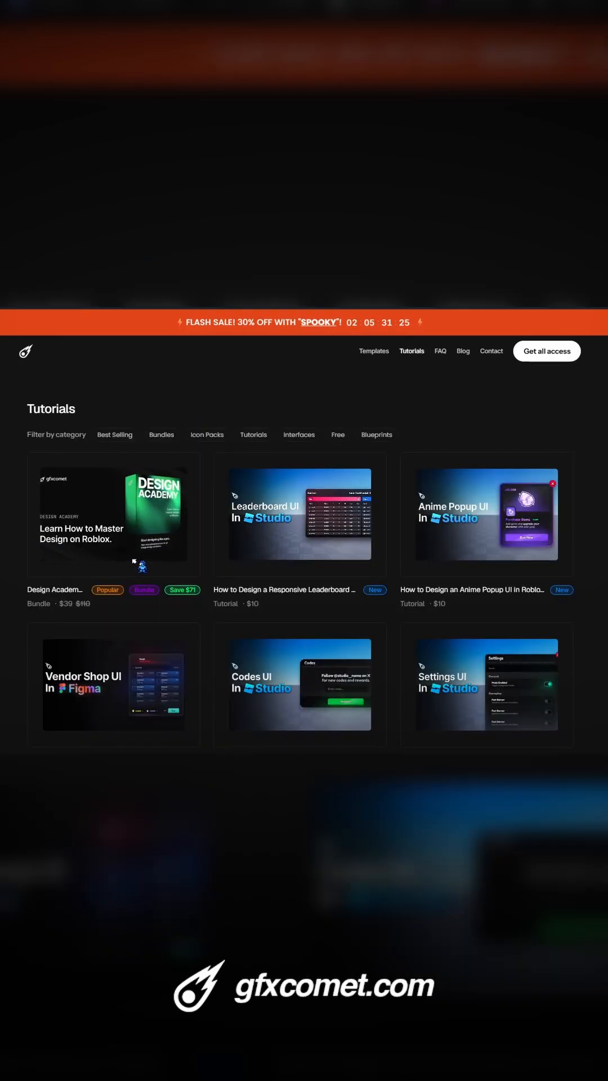
{"action": "scroll", "scroll_direction": "down", "scroll_amount": 3}
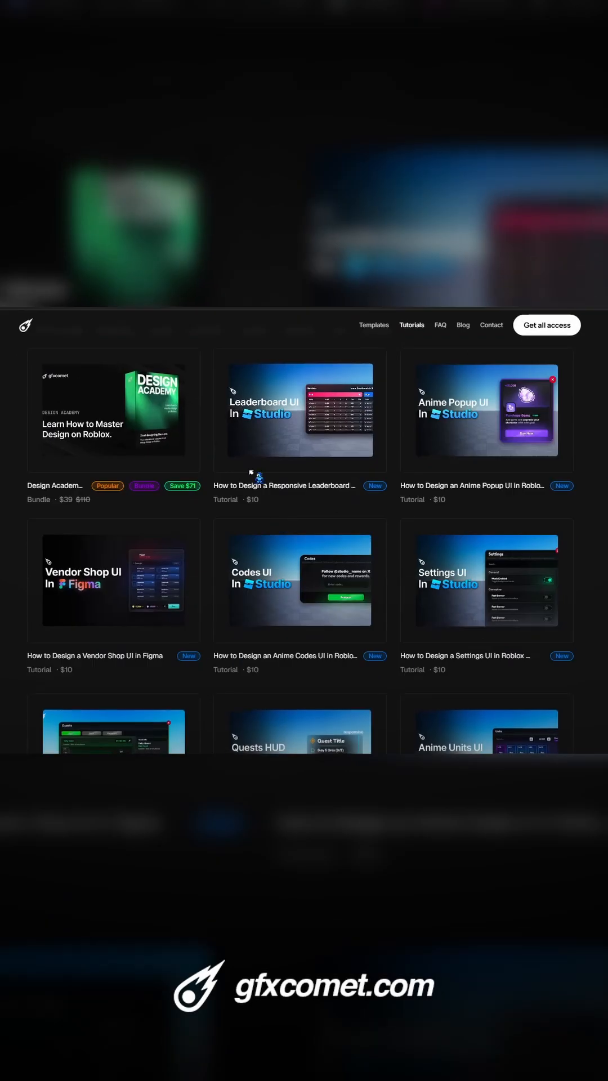